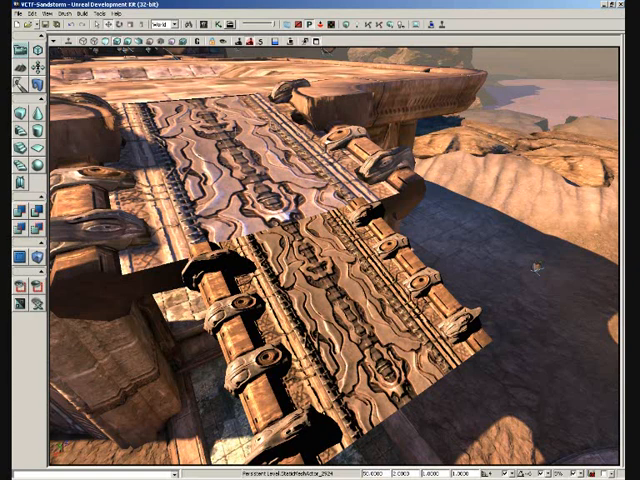
mouse_move(152, 48)
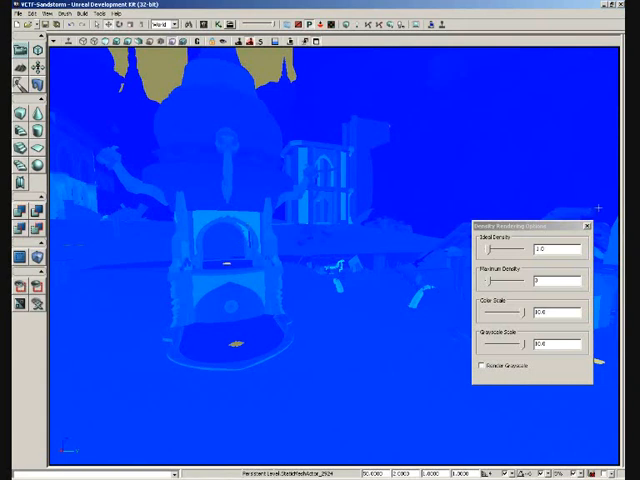
mouse_move(172, 48)
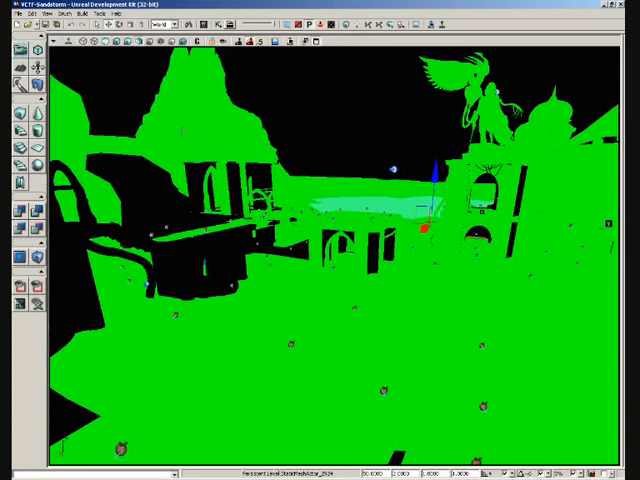
mouse_move(148, 46)
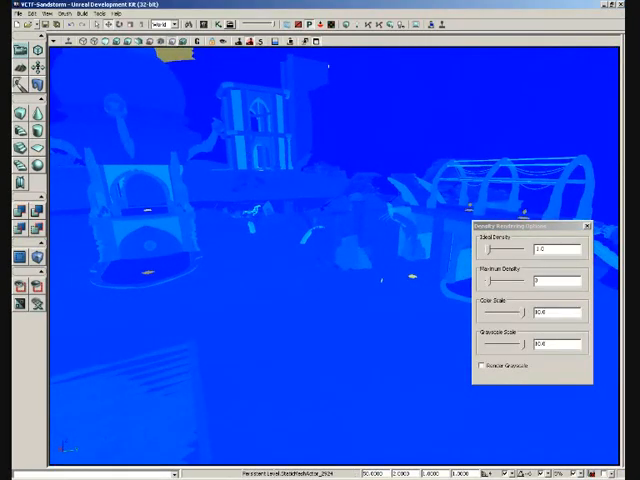
mouse_move(176, 52)
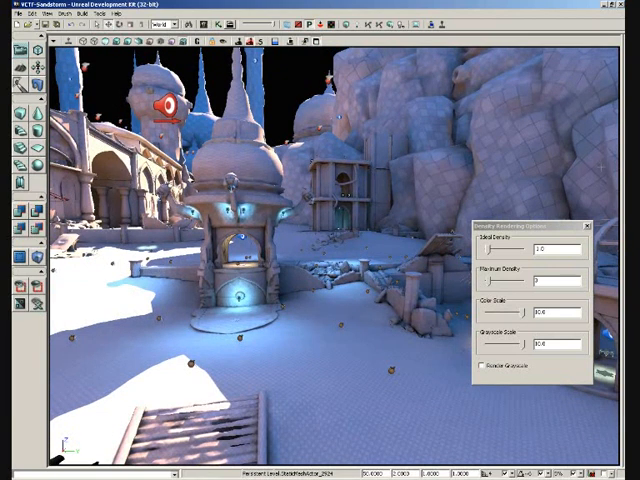
Close the light map density settings window, leaving the level in normal lit view.
left_click(586, 224)
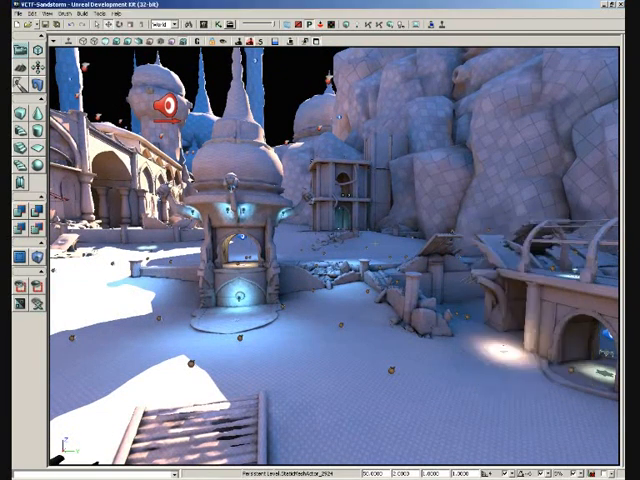